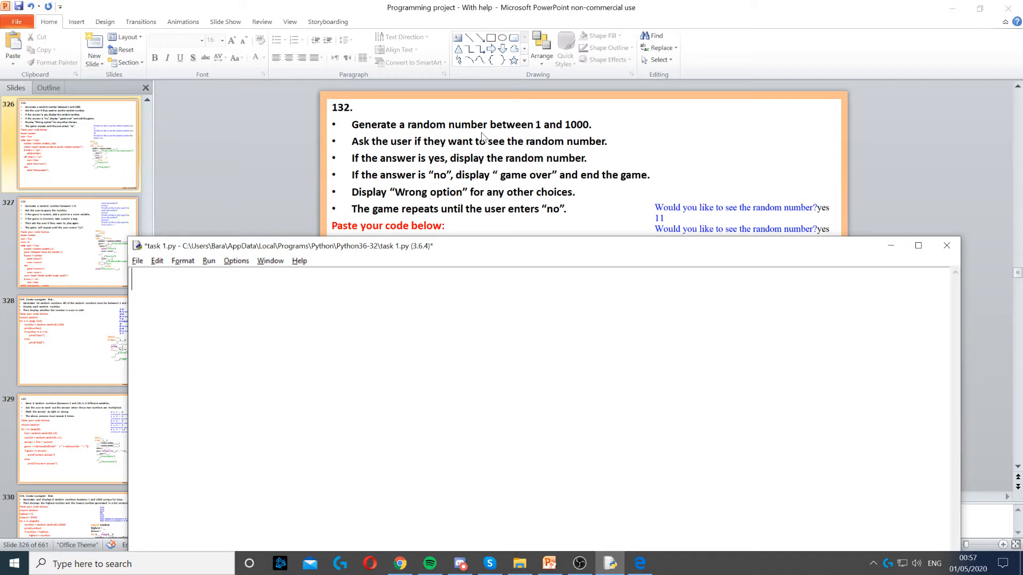
# Step: Write 'import random' and 'start = True' as the script's first two lines
pyautogui.write('import random')
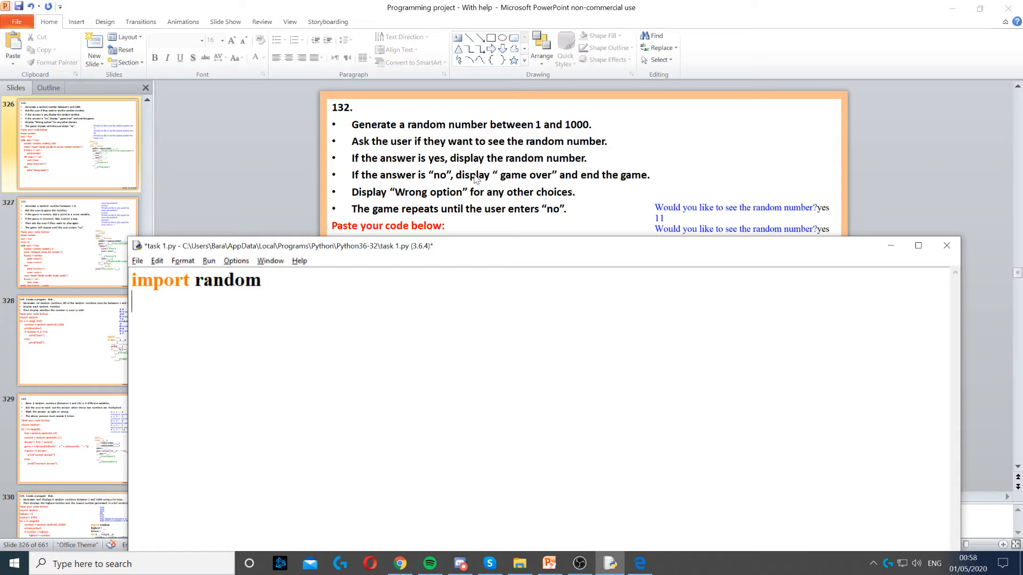
pyautogui.write('start = True')
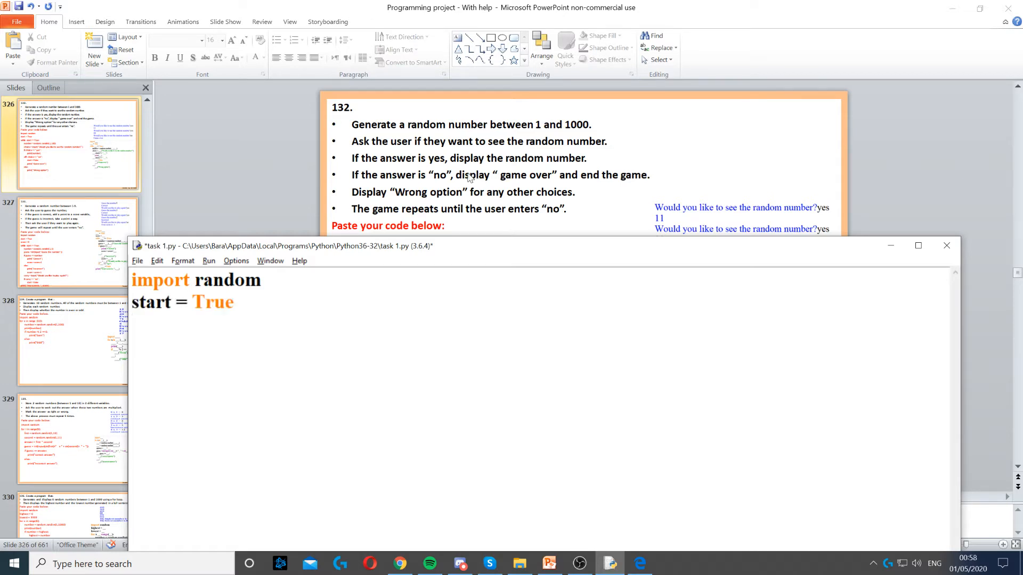
pyautogui.doubleClick(151, 302)
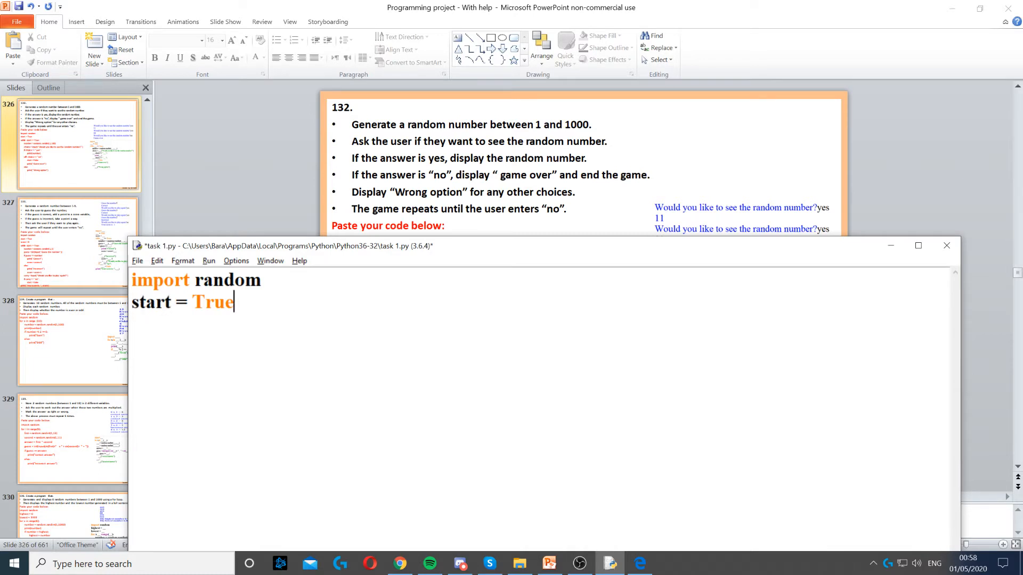
# Step: Write 'while start == True:' with 'number = random.randint(1,100)' inside the loop
pyautogui.write('while start == True:')
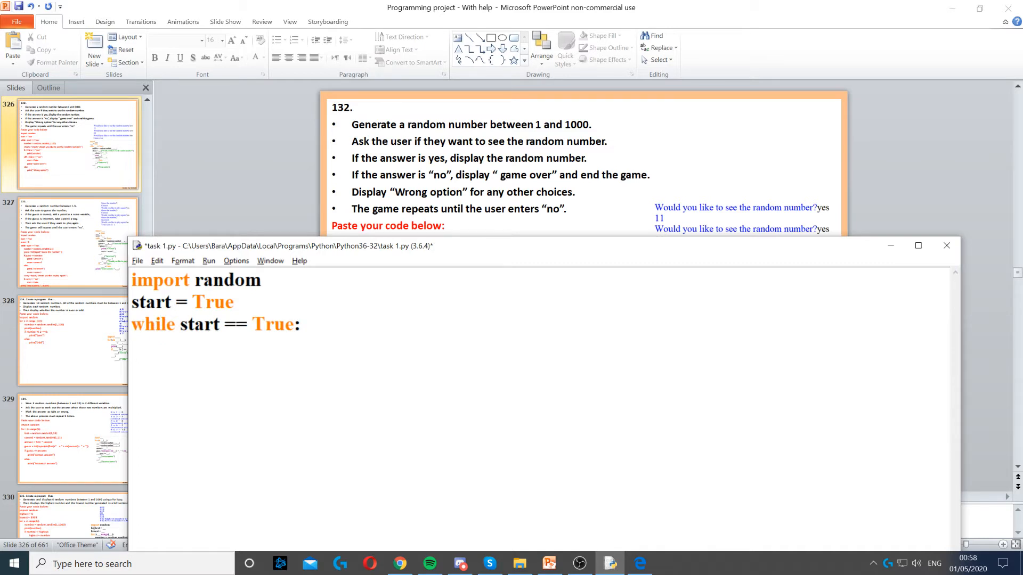
pyautogui.click(298, 324)
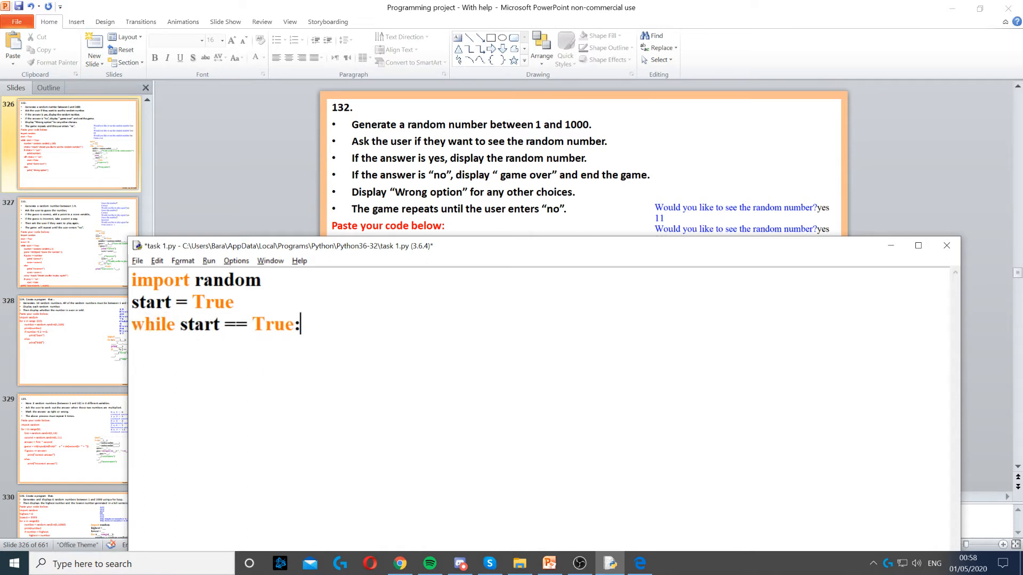
pyautogui.write('number = random.randint(1,100)')
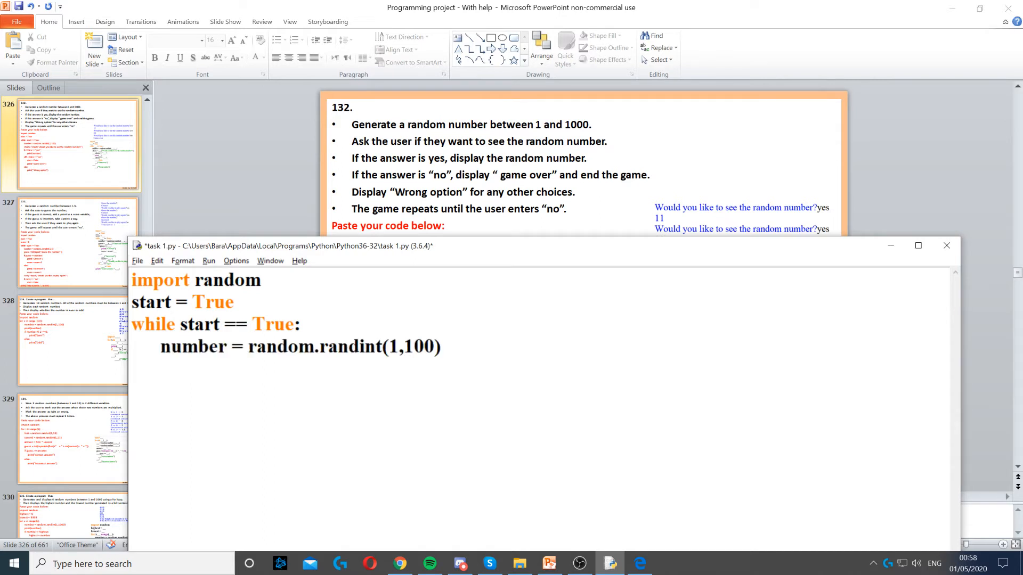
pyautogui.click(132, 368)
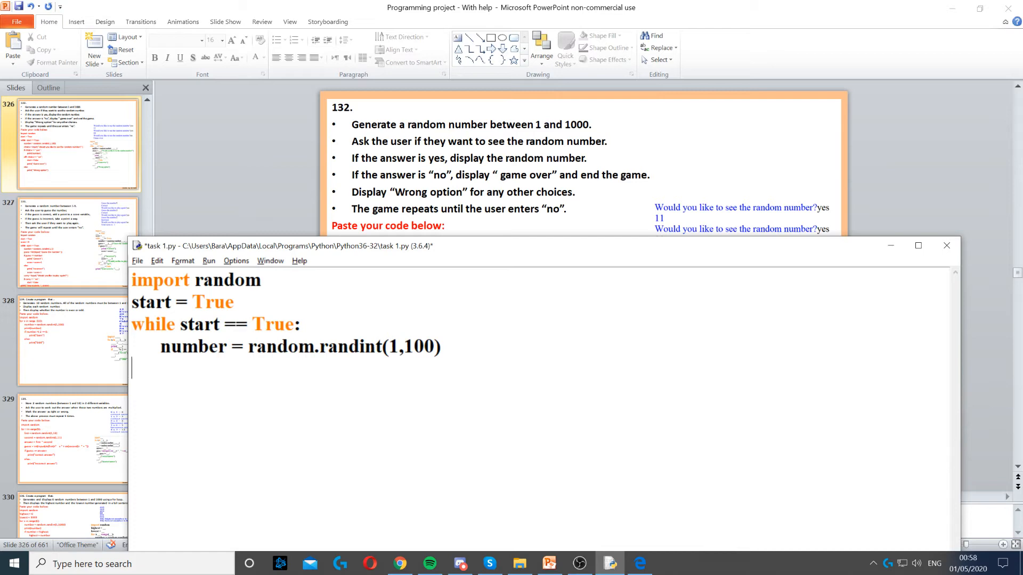
pyautogui.doubleClick(192, 347)
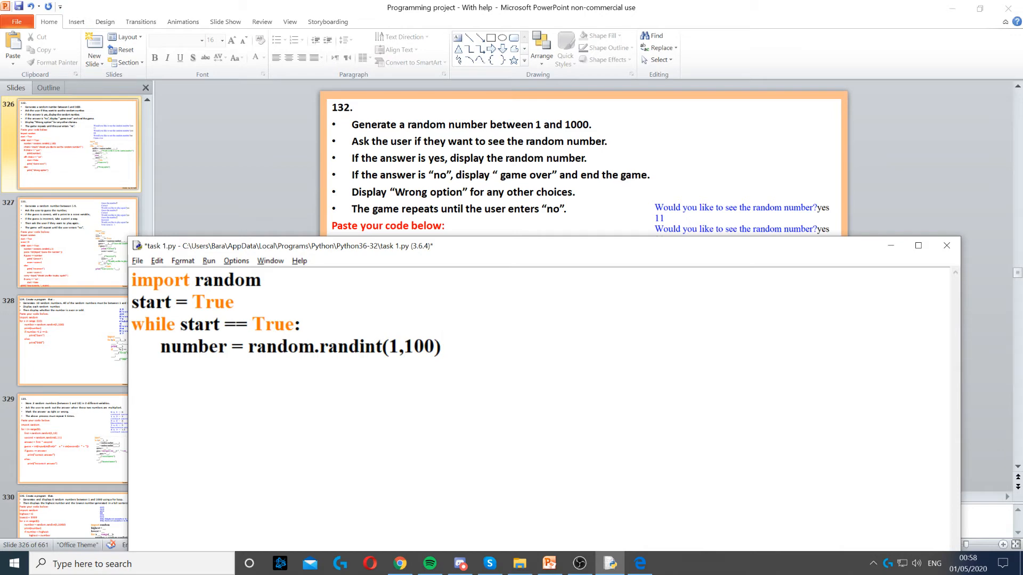
# Step: Read choice via input("Would you like to see the random number?"), print number on "yes", begin 'elif choice == "no":'
pyautogui.write('choice = input("Would you like to see the random number?")')
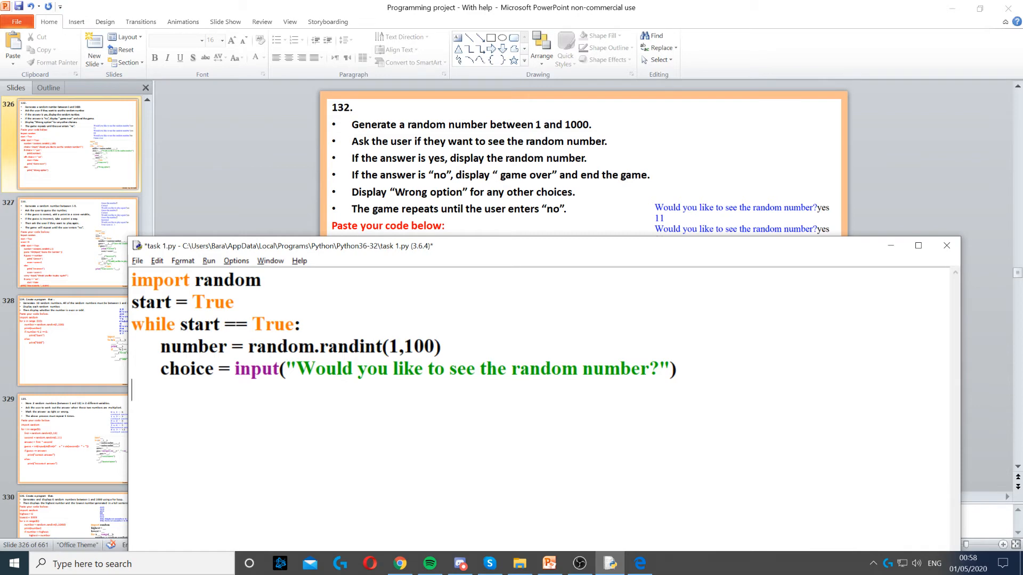
pyautogui.write('if choice == "yes":')
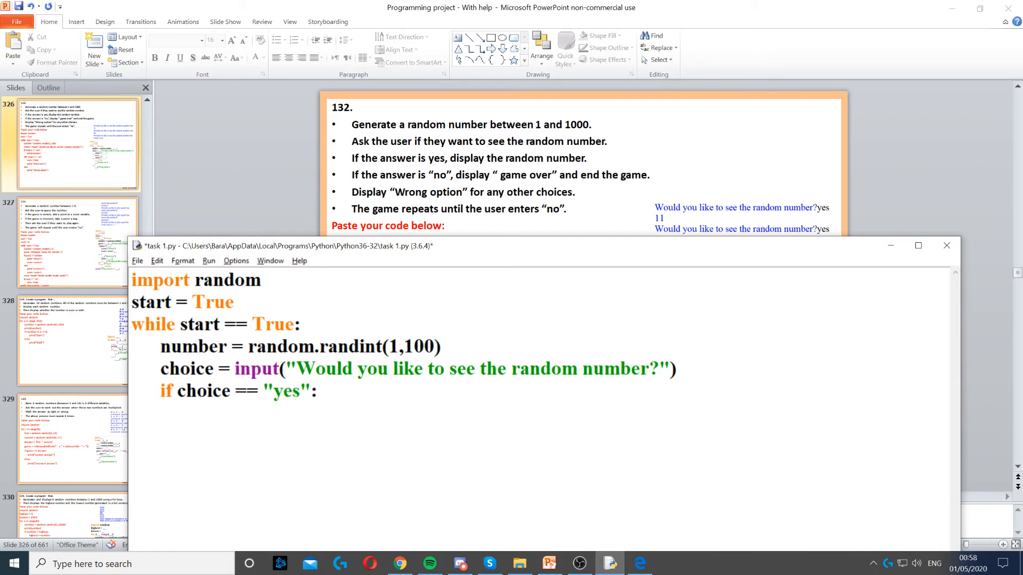
pyautogui.write('print(number)')
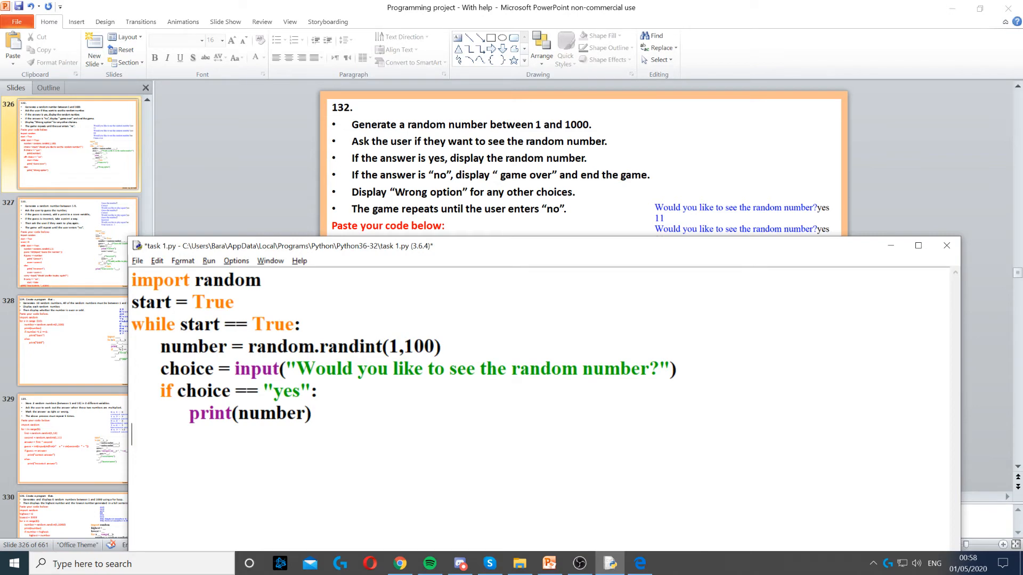
pyautogui.write('elif choice == "no":')
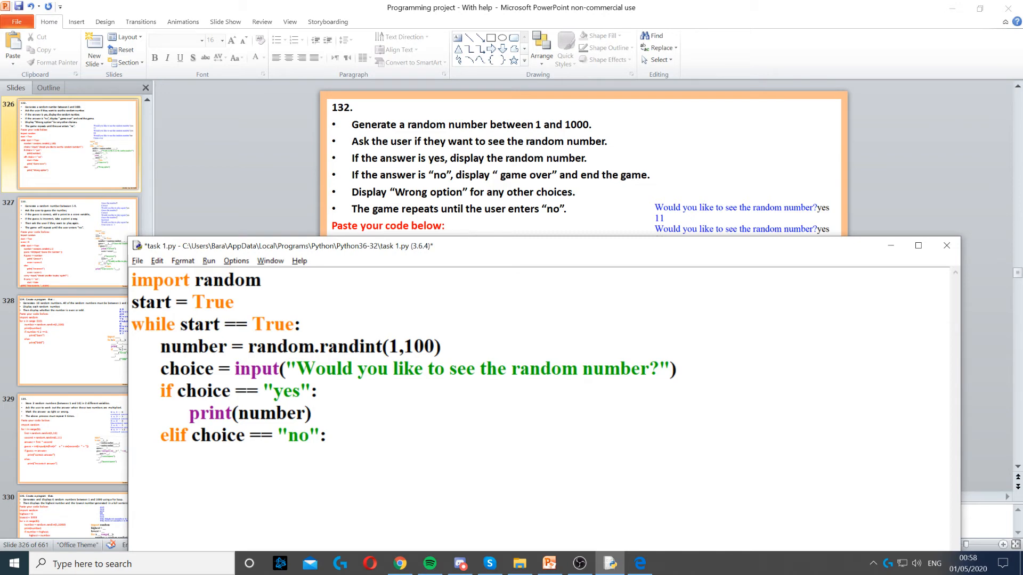
# Step: Under the "no" branch write 'start = False' and 'print("Game over")'
pyautogui.write('start = False')
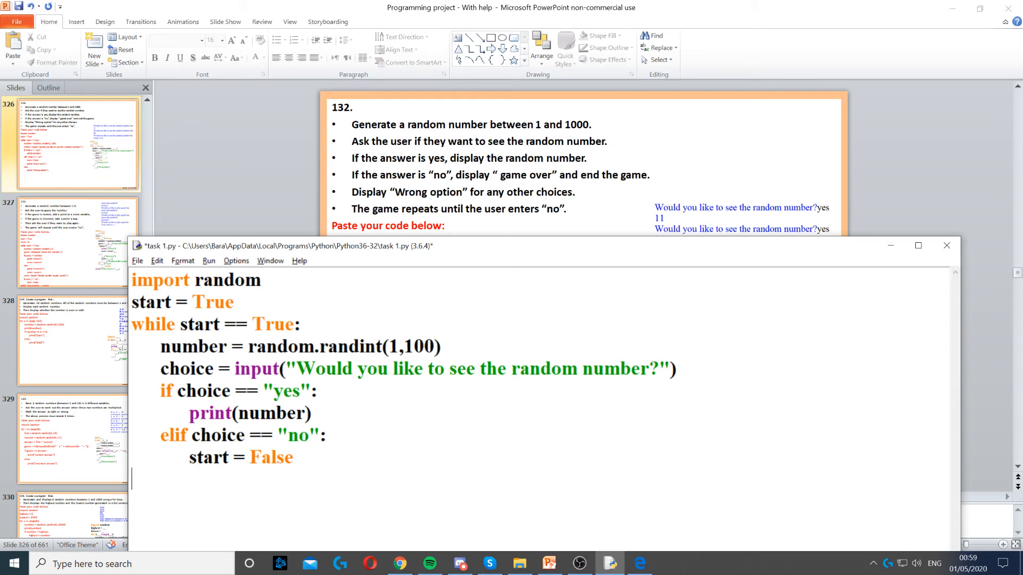
pyautogui.write('print("Game over")')
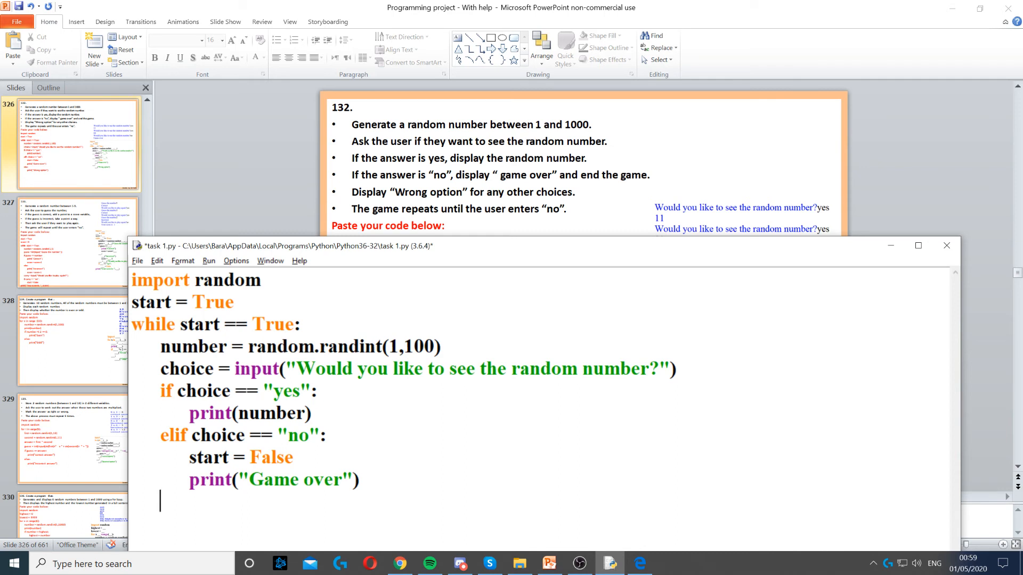
# Step: Add 'else:' with 'print("Wrong option")' for any other answer
pyautogui.write('else:')
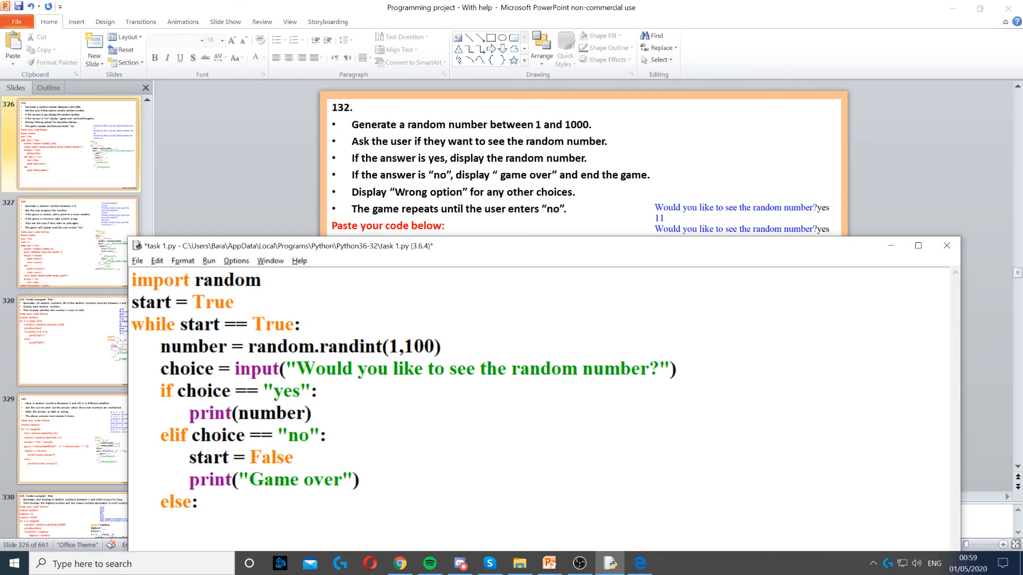
pyautogui.write('print("Wrong option")')
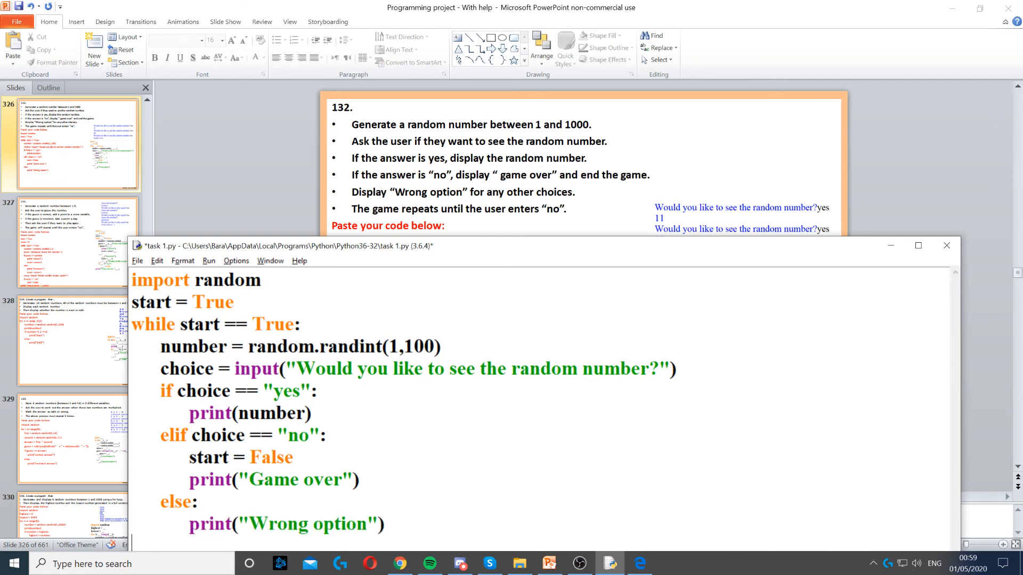